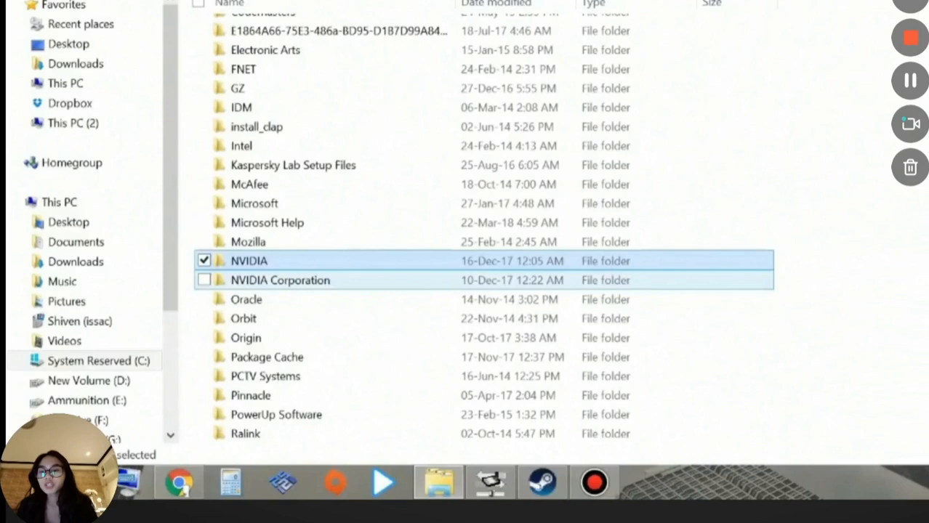
Enter the NVIDIA Corporation folder on the way to NetService.
{"action": "double_click", "coordinate": [279, 279]}
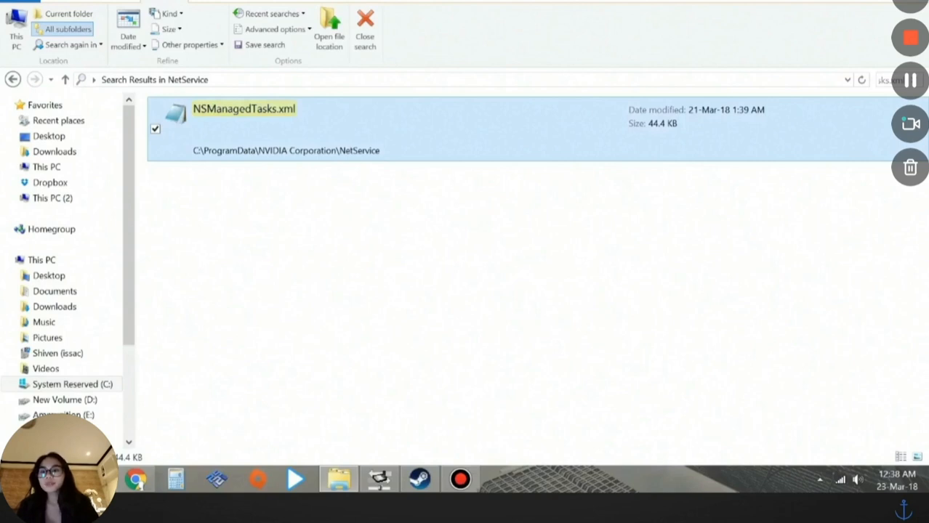
Delete NSManagedTasks.xml via its context menu in the search results.
{"action": "right_click", "coordinate": [244, 107]}
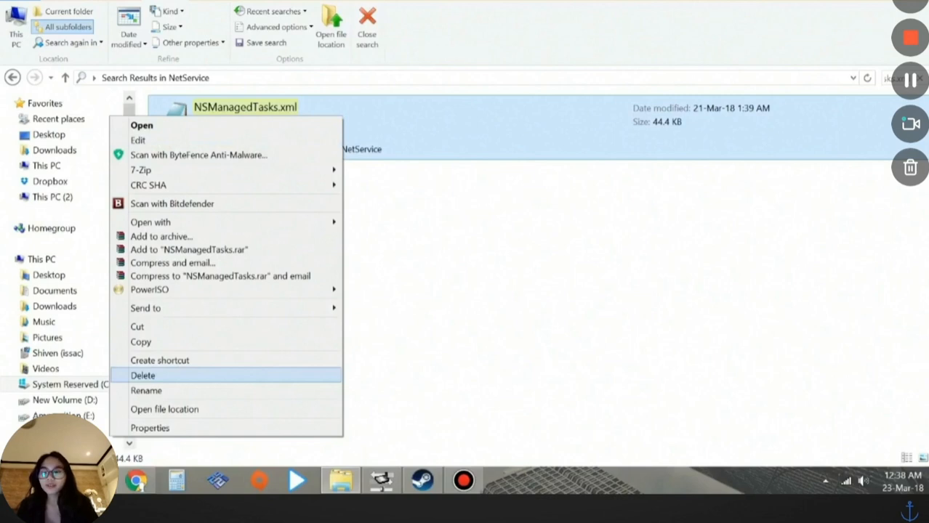
{"action": "left_click", "coordinate": [142, 375]}
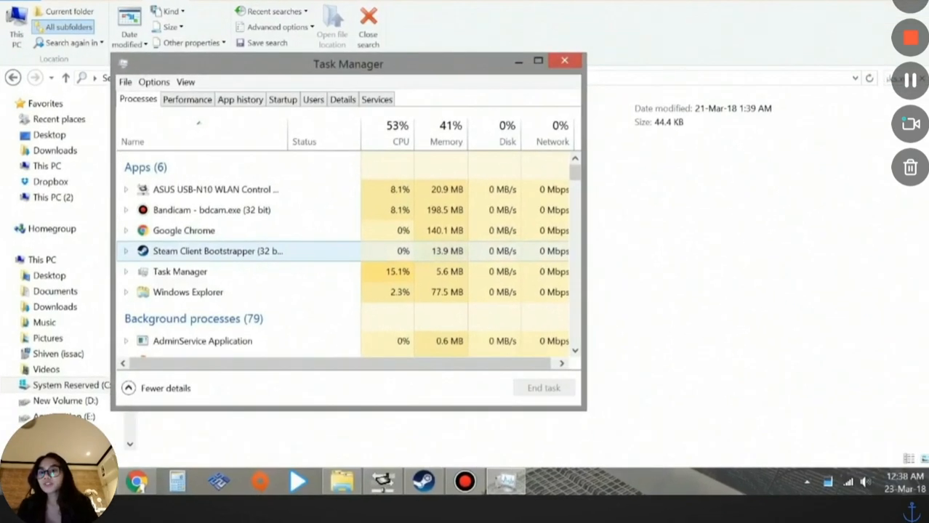
Scroll the Processes list down to the NVIDIA Network Service (32 bit) entry.
{"action": "scroll", "scroll_direction": "down", "scroll_amount": 3}
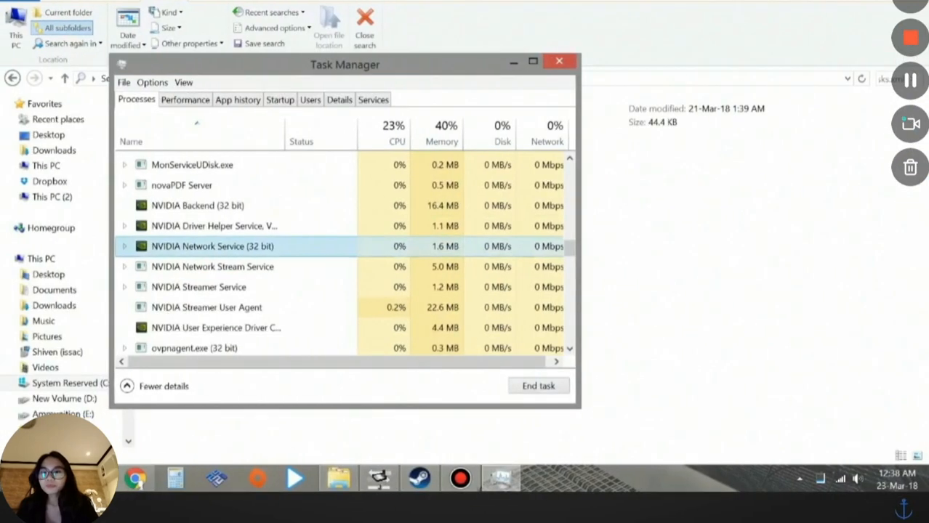